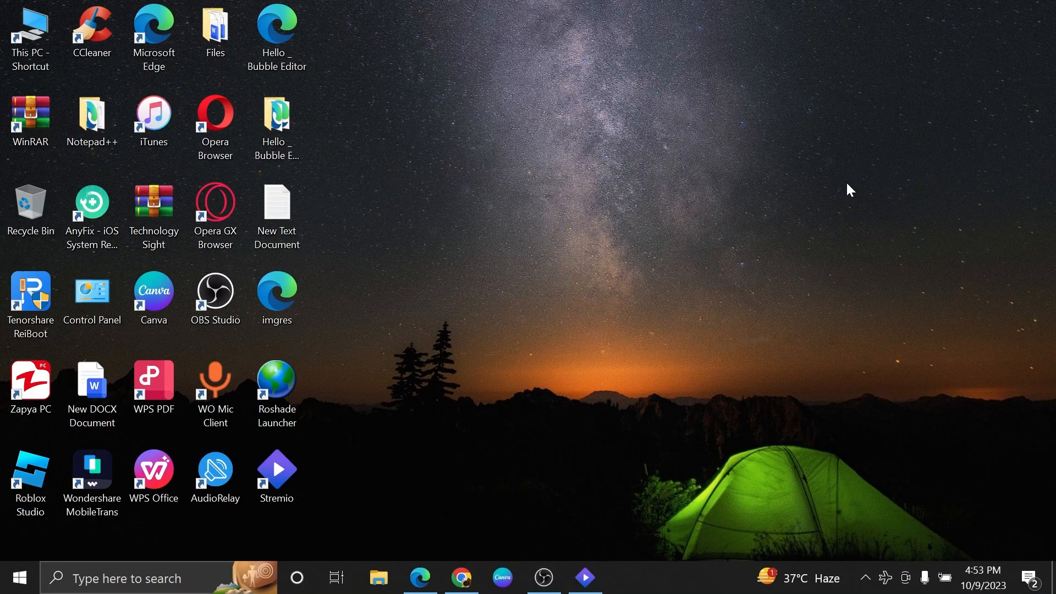
mouse_move(582, 558)
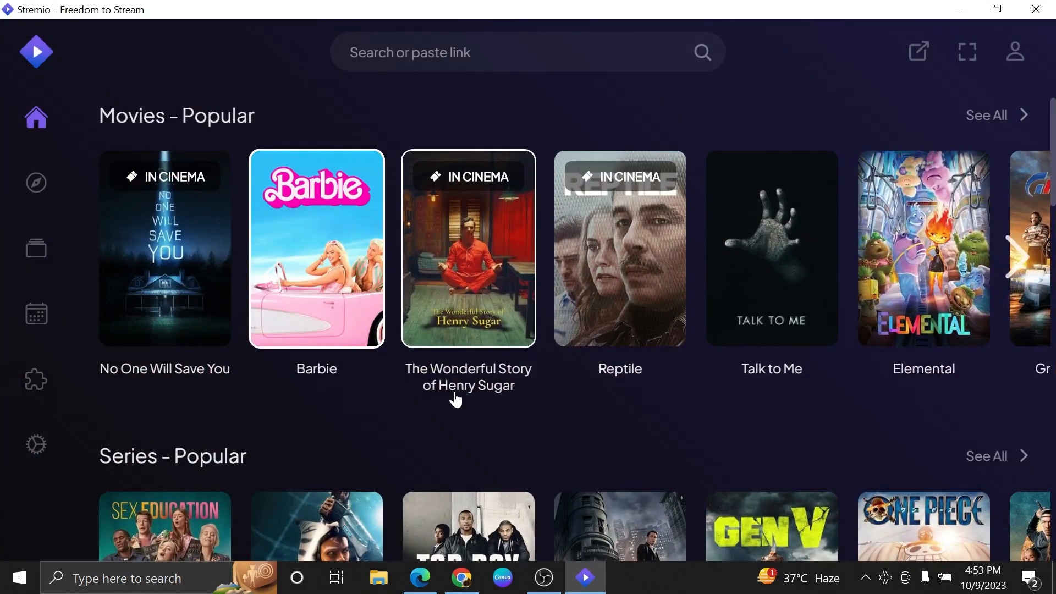
mouse_move(459, 418)
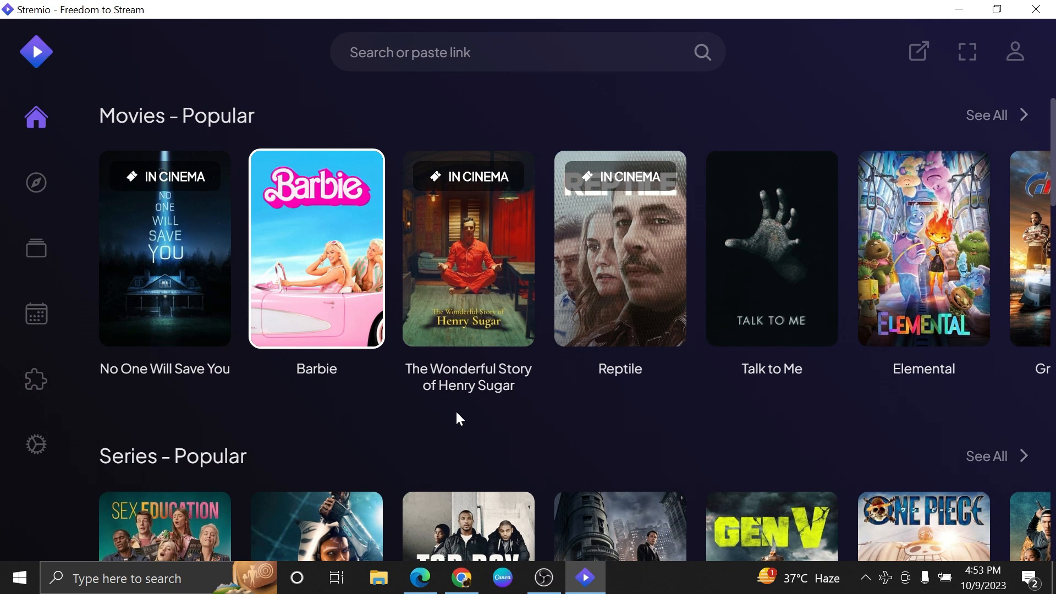
- Open the Addons page and show the Community Addons list, including Video Games and Radios
left_click(36, 379)
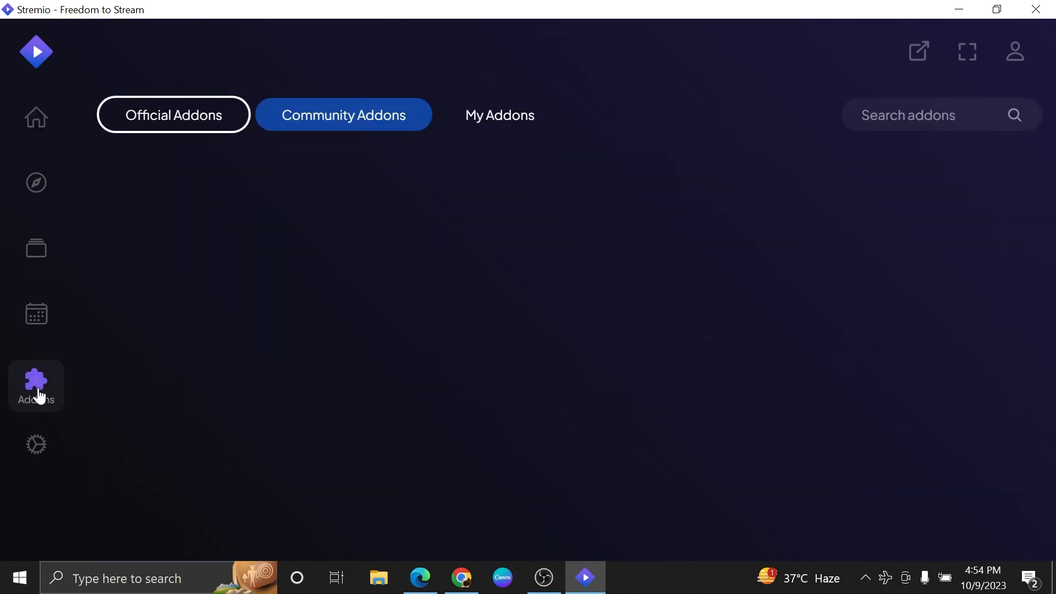
mouse_move(214, 383)
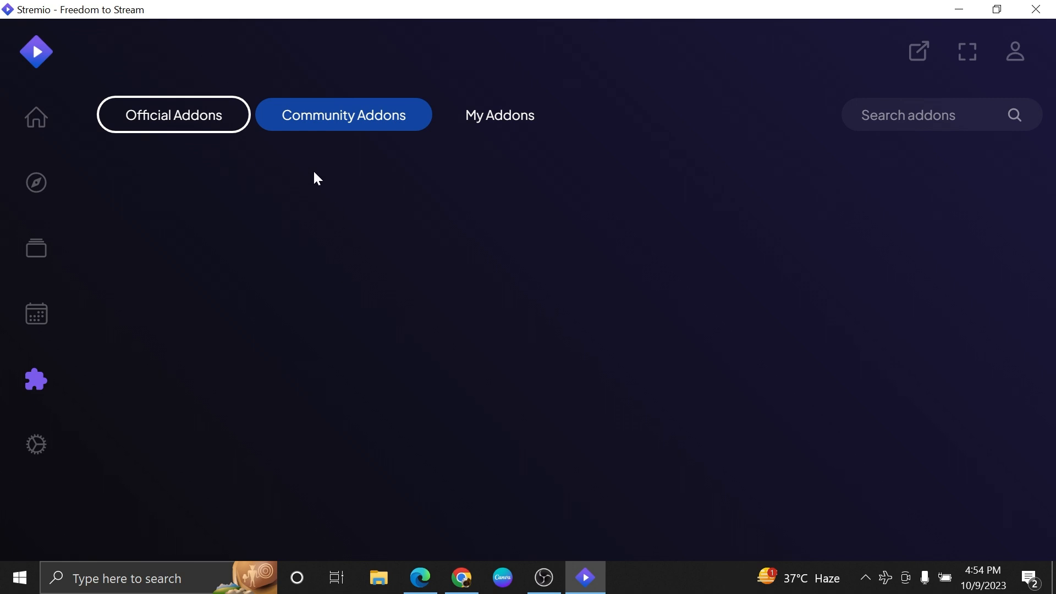
mouse_move(463, 120)
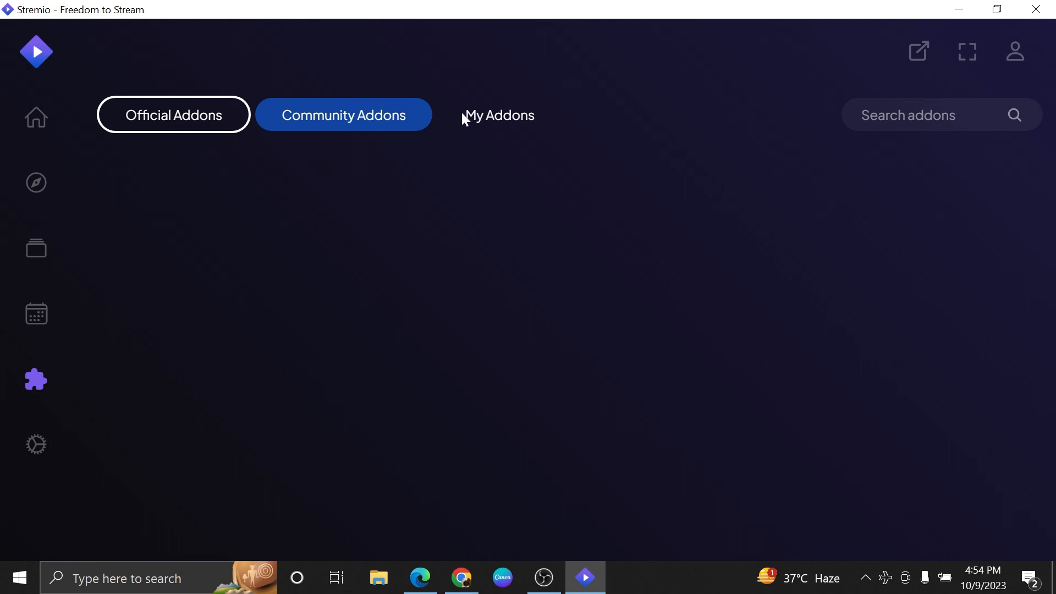
left_click(343, 114)
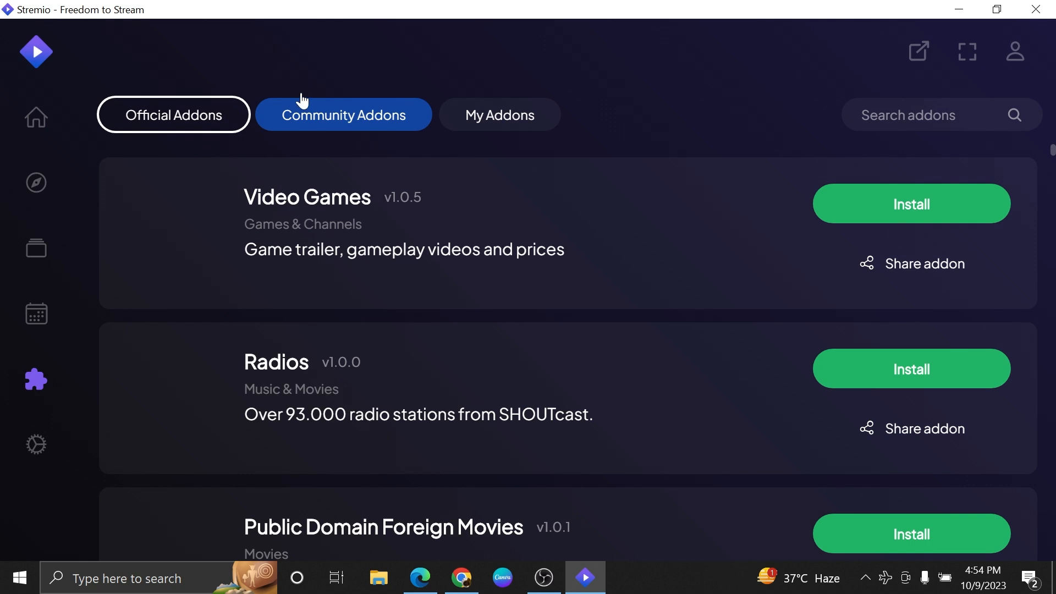
mouse_move(952, 99)
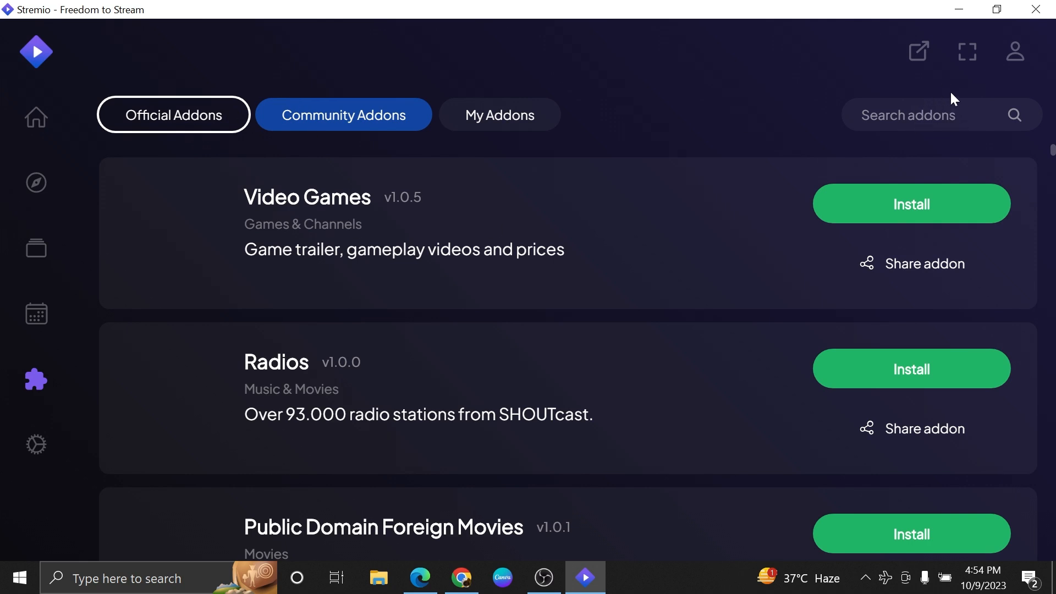
- Search addons for 'torrentio' and install the Torrent Catalogs addon, confirming the install
type("torrentio")
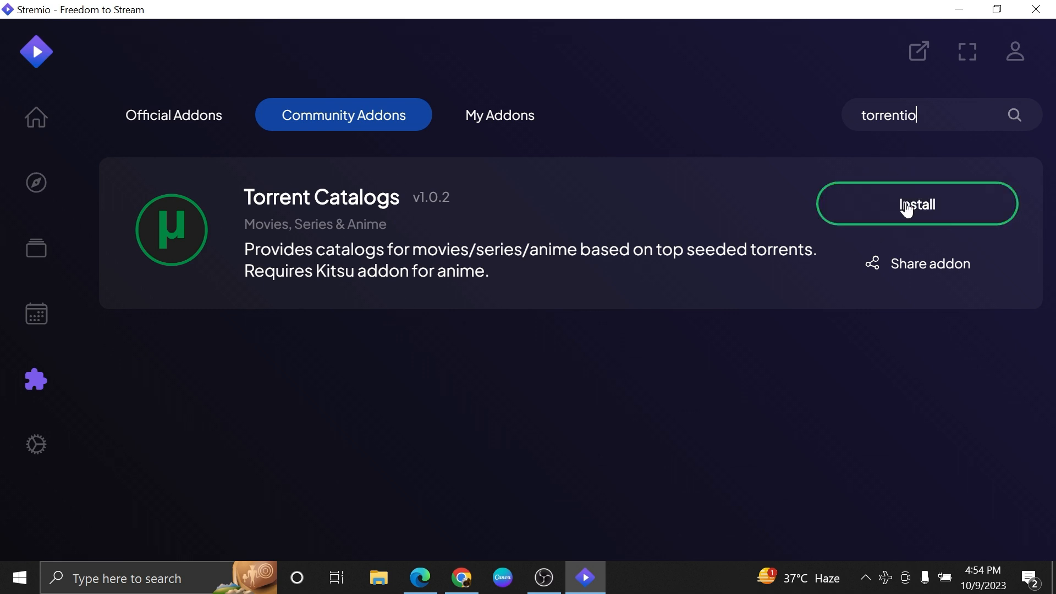
left_click(915, 204)
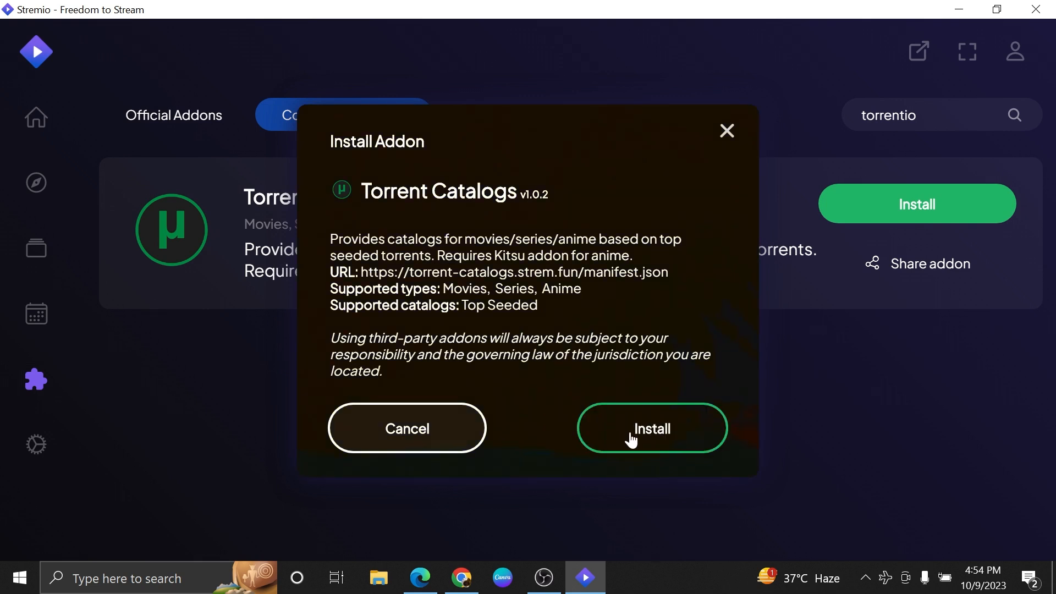
left_click(650, 429)
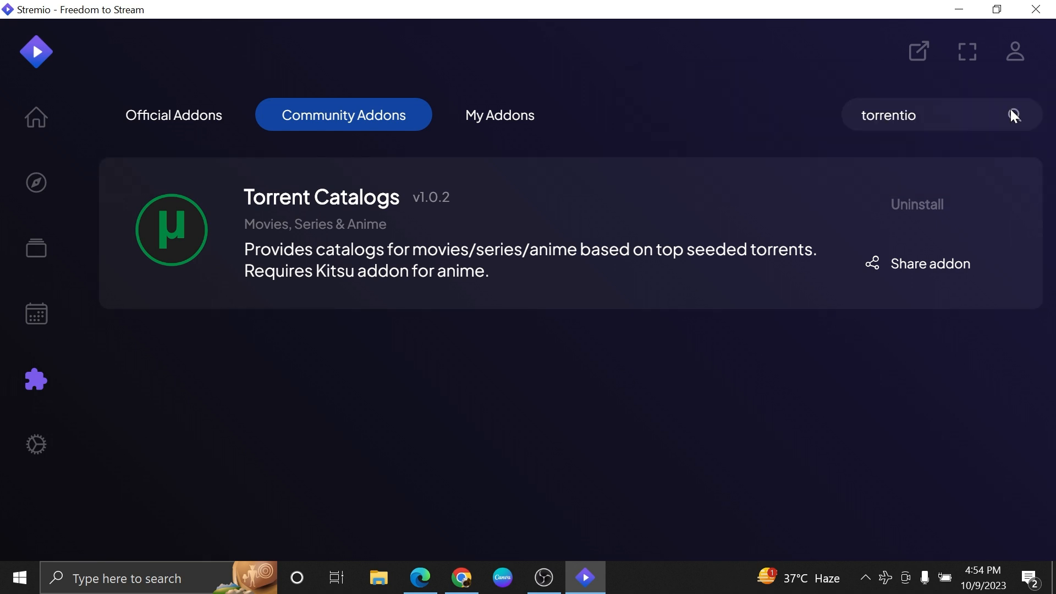
- Clear the search selection and view the Official Addons list with Cinemeta, YouTube and WatchHub
double_click(888, 114)
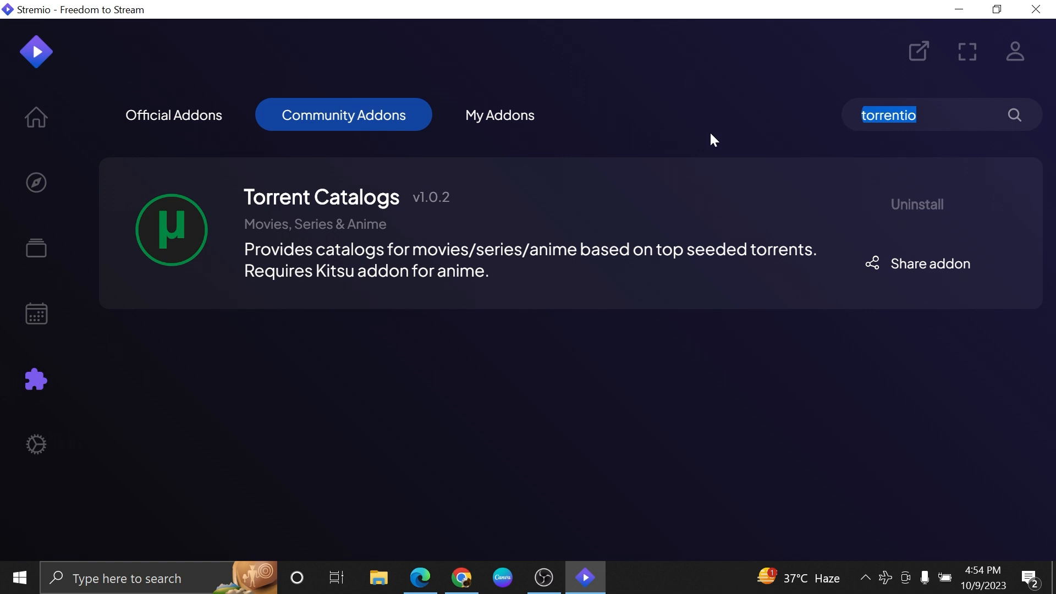
left_click(173, 114)
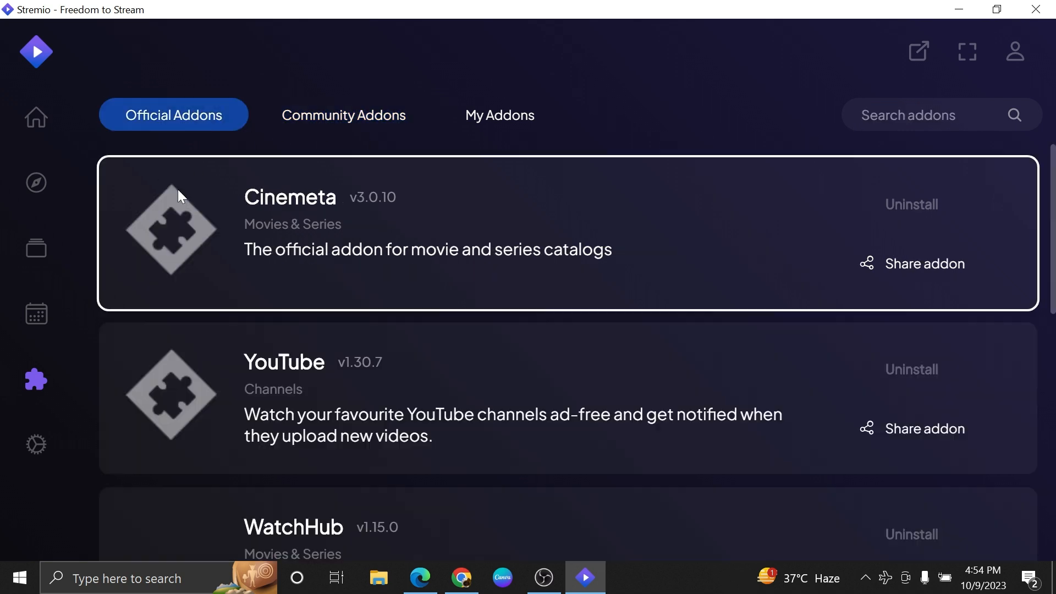
mouse_move(441, 395)
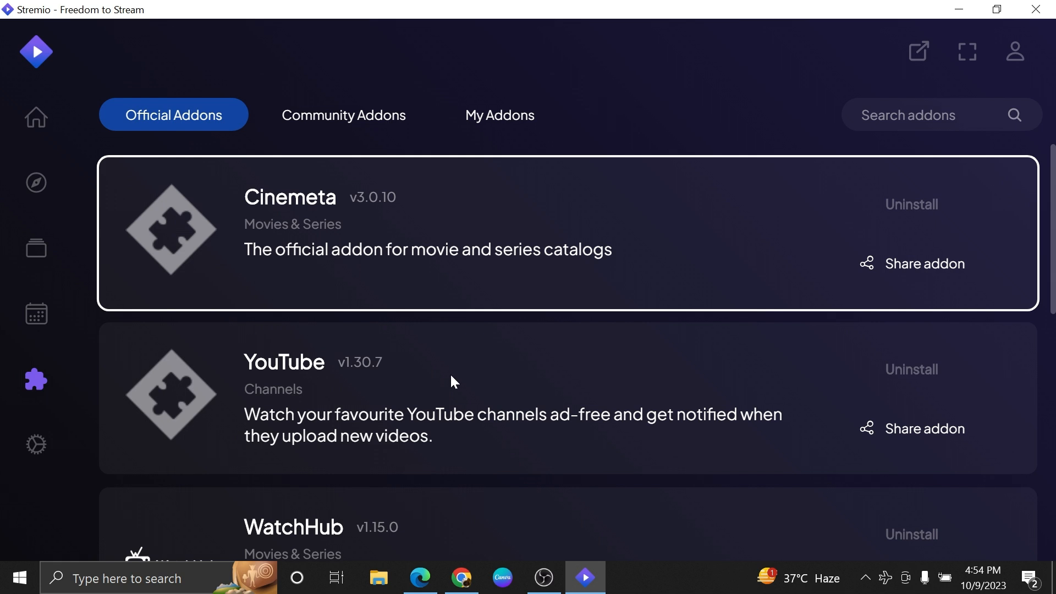
mouse_move(463, 358)
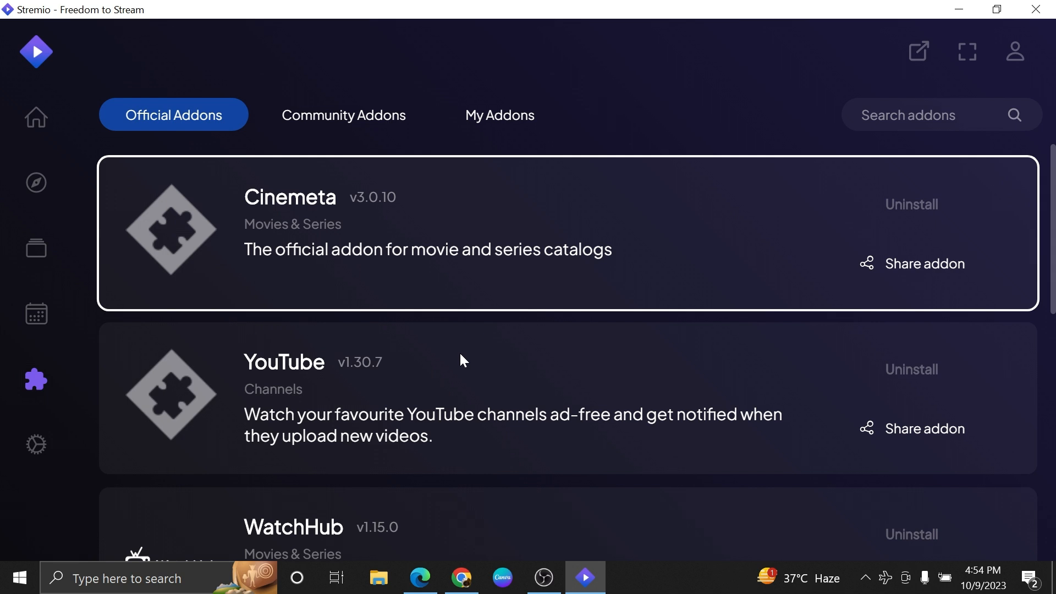
mouse_move(463, 332)
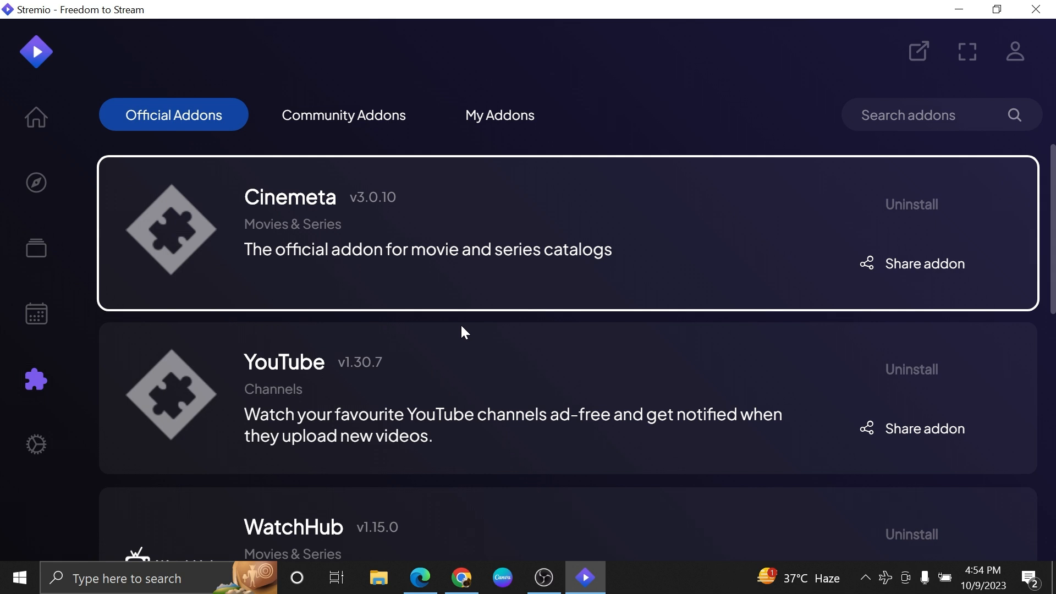
mouse_move(459, 319)
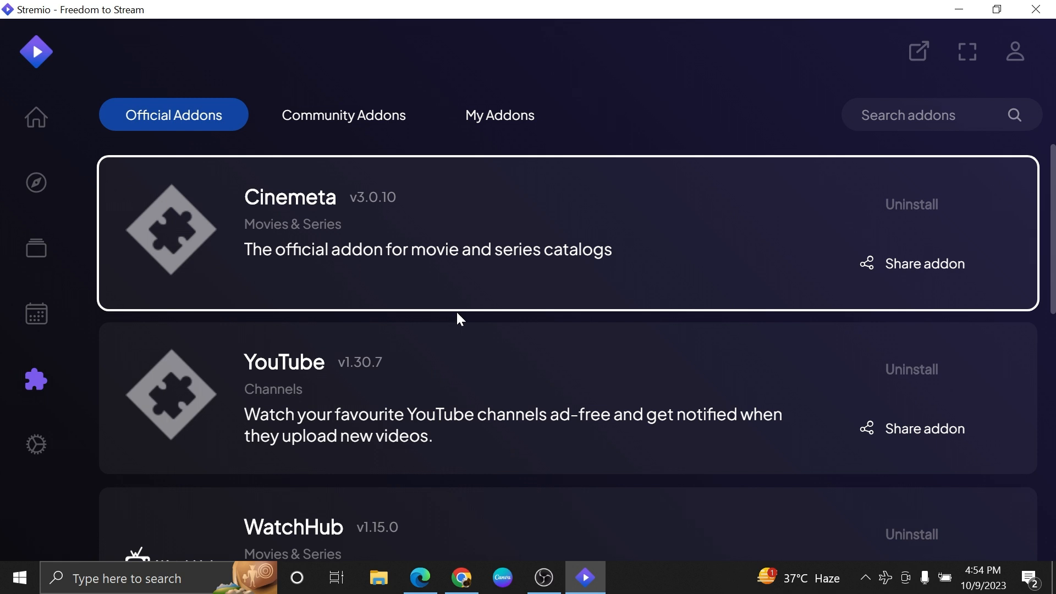
mouse_move(451, 307)
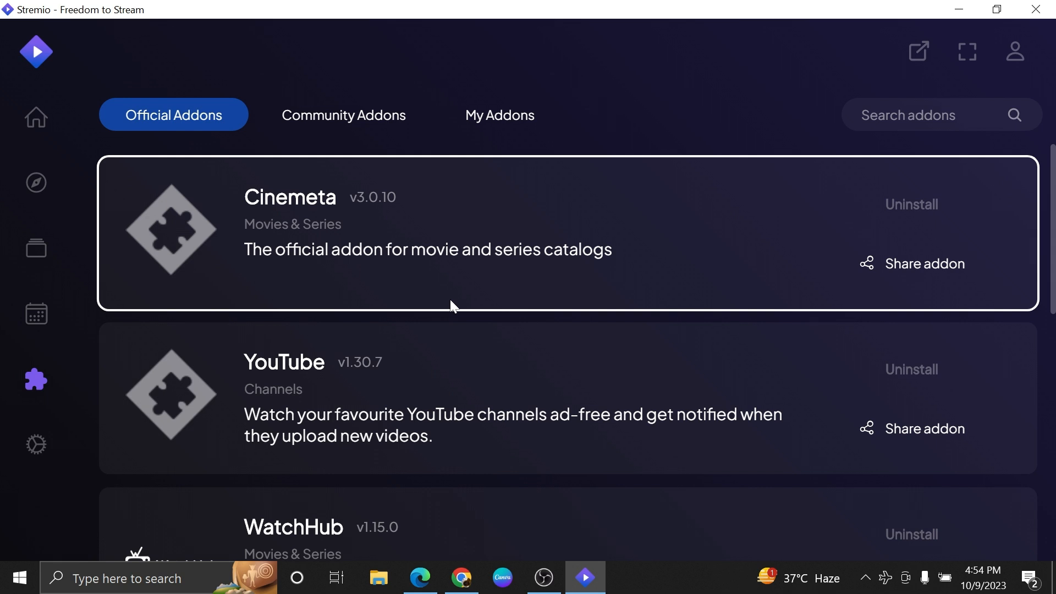
mouse_move(443, 294)
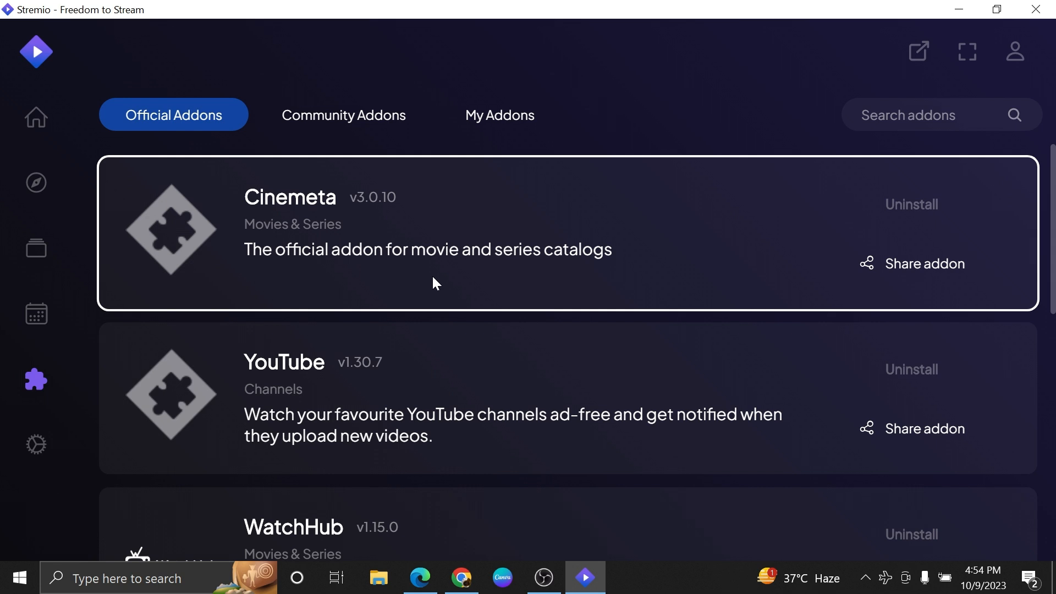
mouse_move(420, 275)
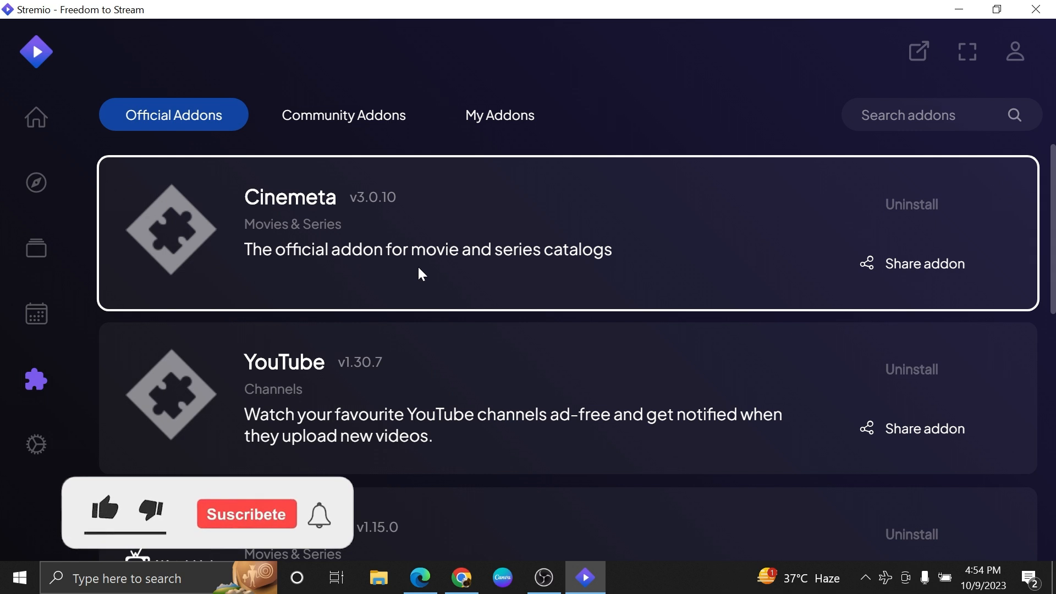
left_click(105, 510)
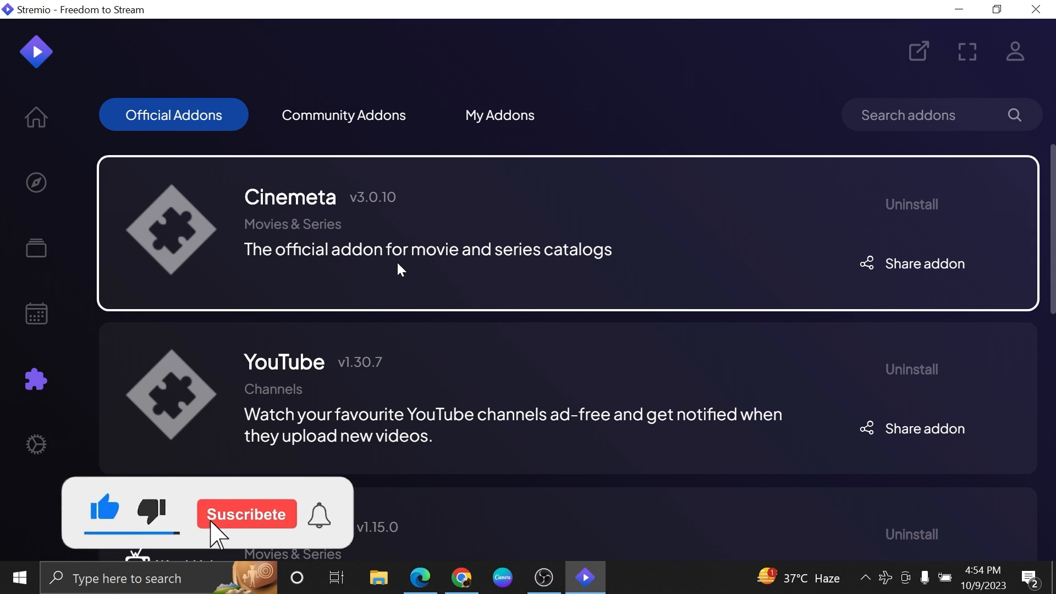
left_click(246, 513)
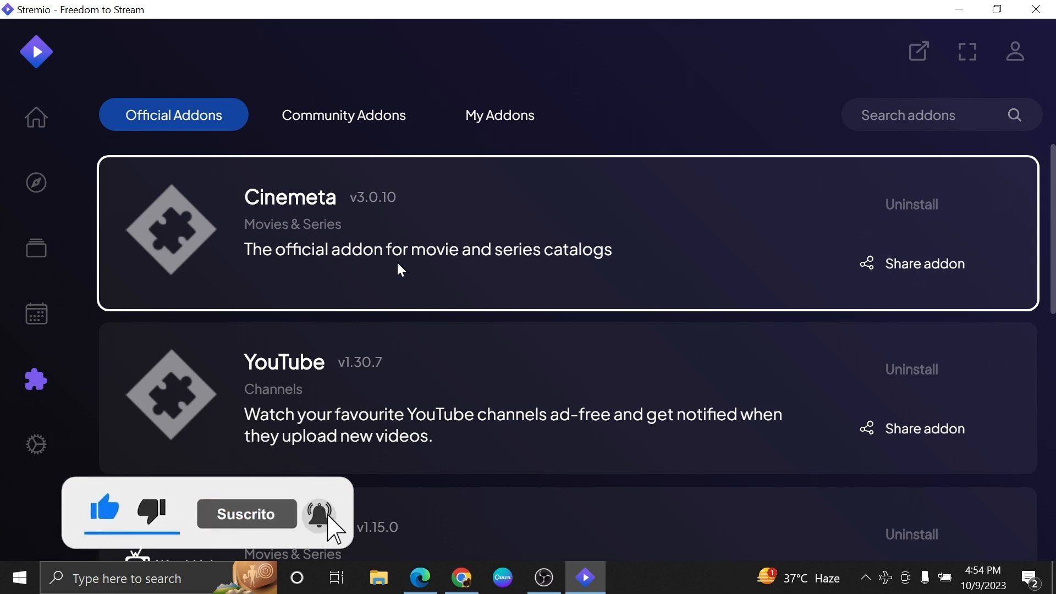